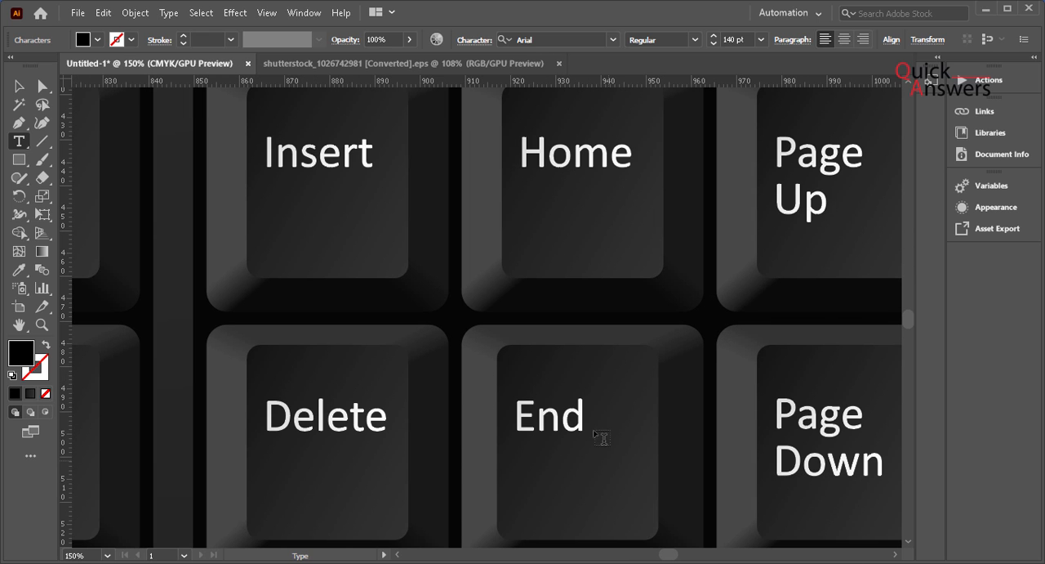
{"action": "mouse_move", "coordinate": [598, 187]}
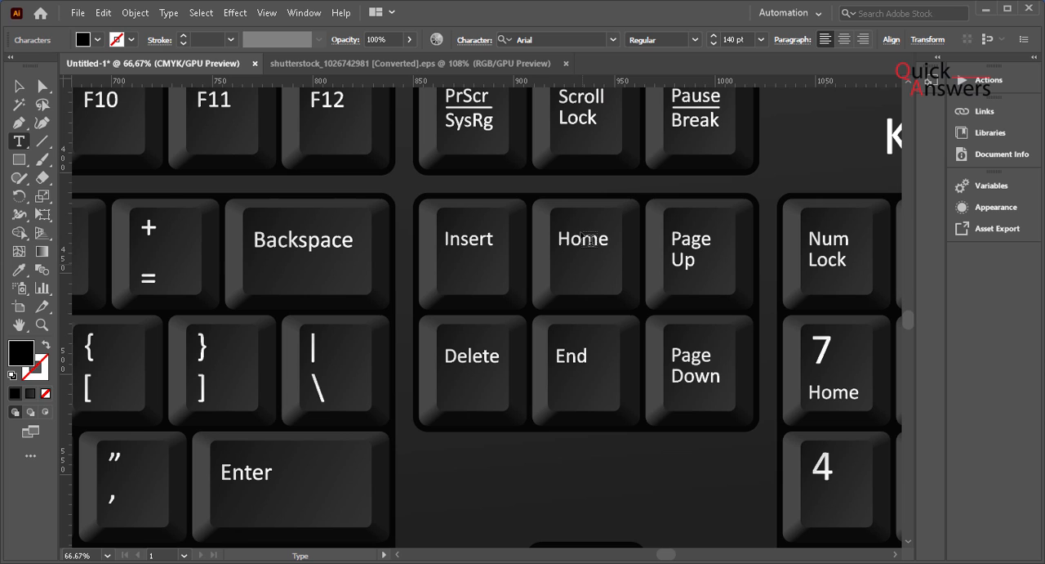
{"action": "mouse_move", "coordinate": [590, 332]}
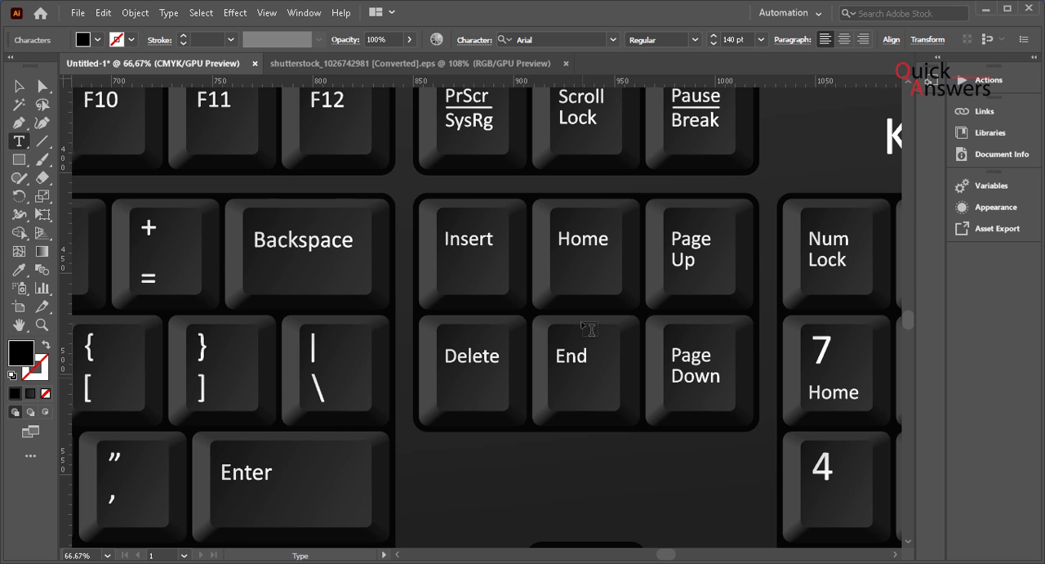
{"action": "mouse_move", "coordinate": [566, 269]}
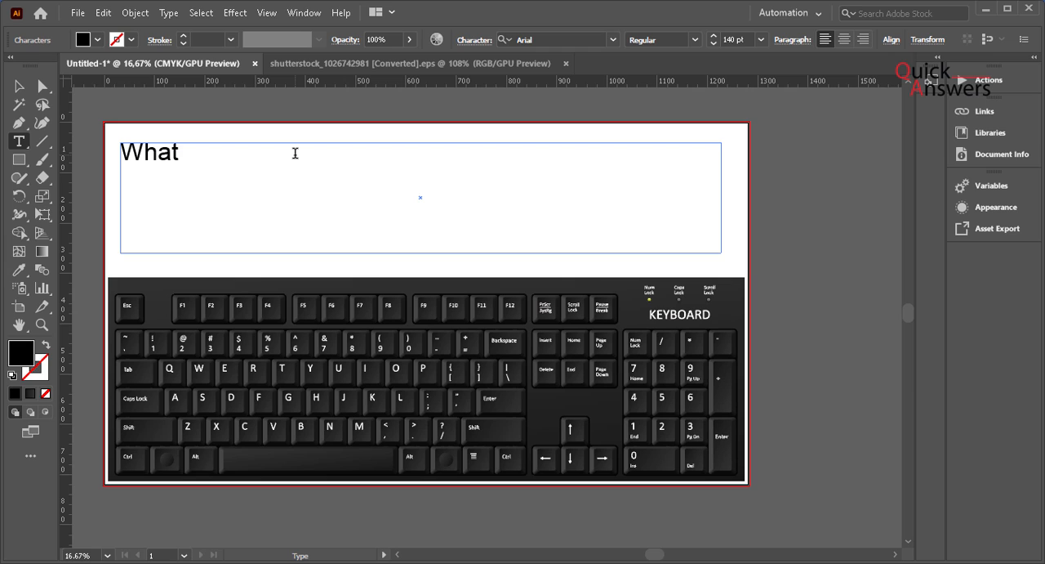
- Type the sentence 'What happens when you press "Home" "End" keys on your keyboard.' into the text box
{"action": "type", "text": "happens when"}
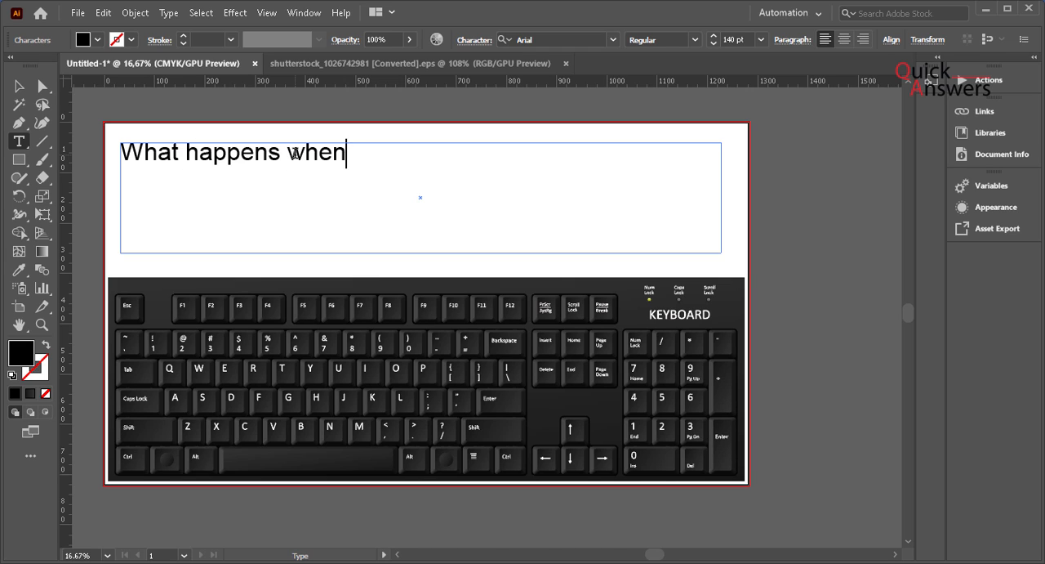
{"action": "type", "text": "you p"}
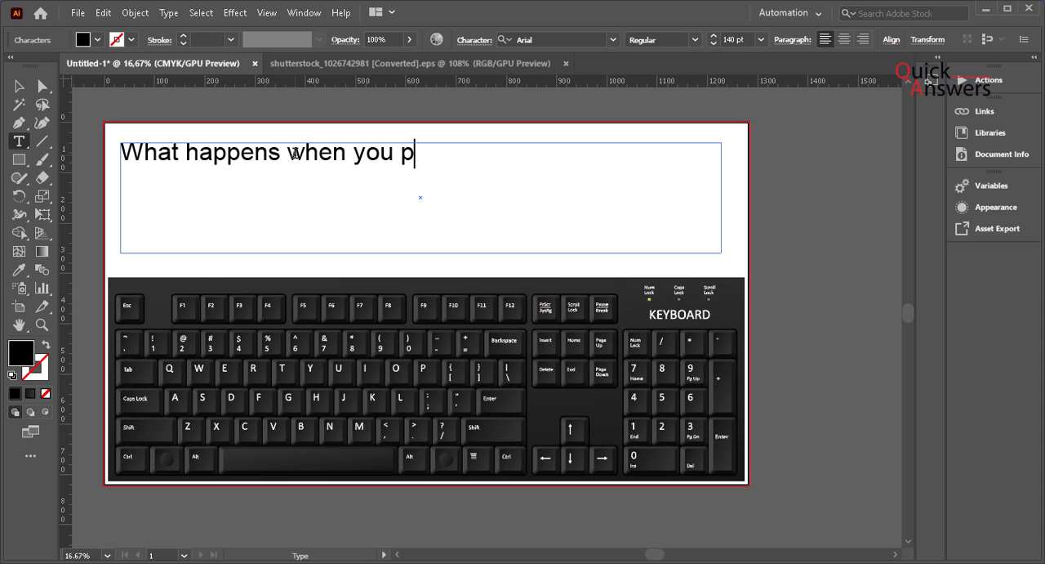
{"action": "type", "text": "ress"}
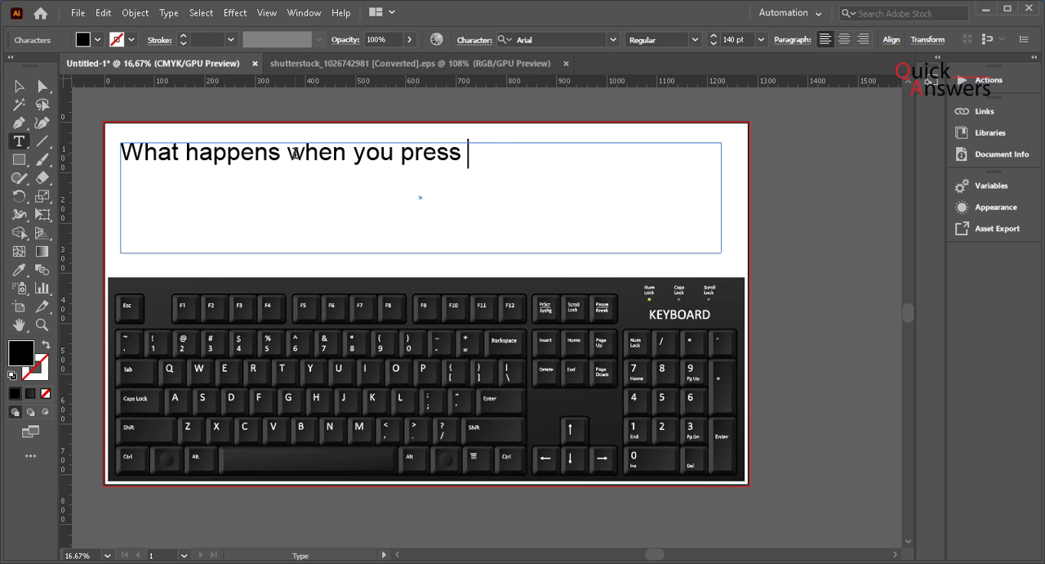
{"action": "type", "text": "\"H"}
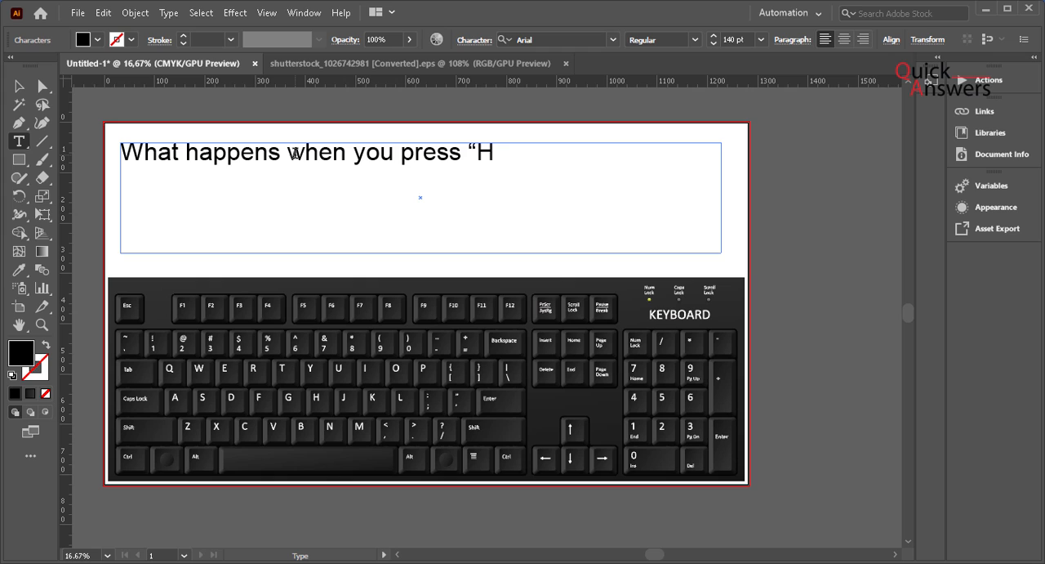
{"action": "type", "text": "ome\""}
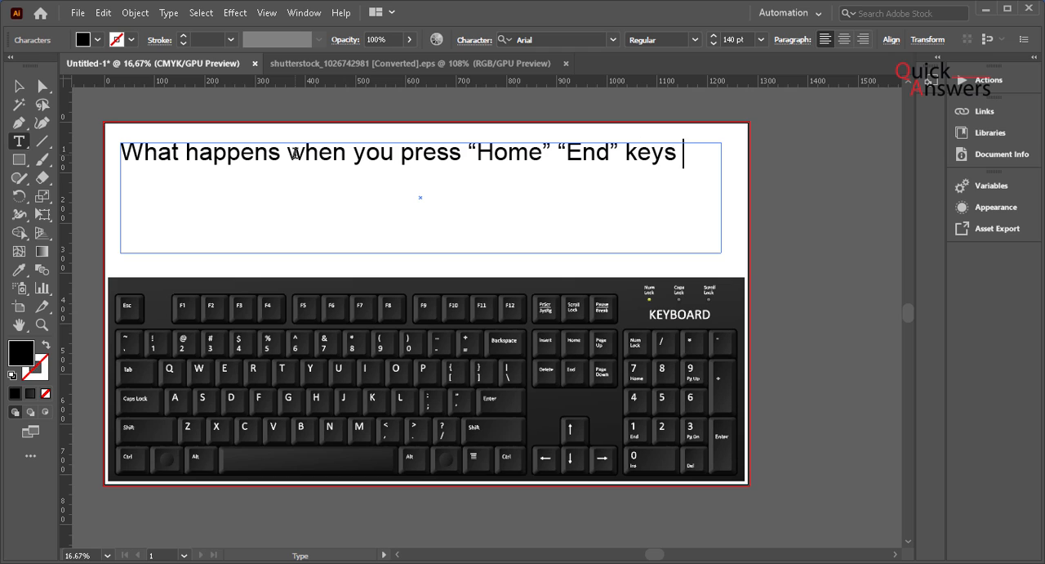
{"action": "type", "text": "on your ke"}
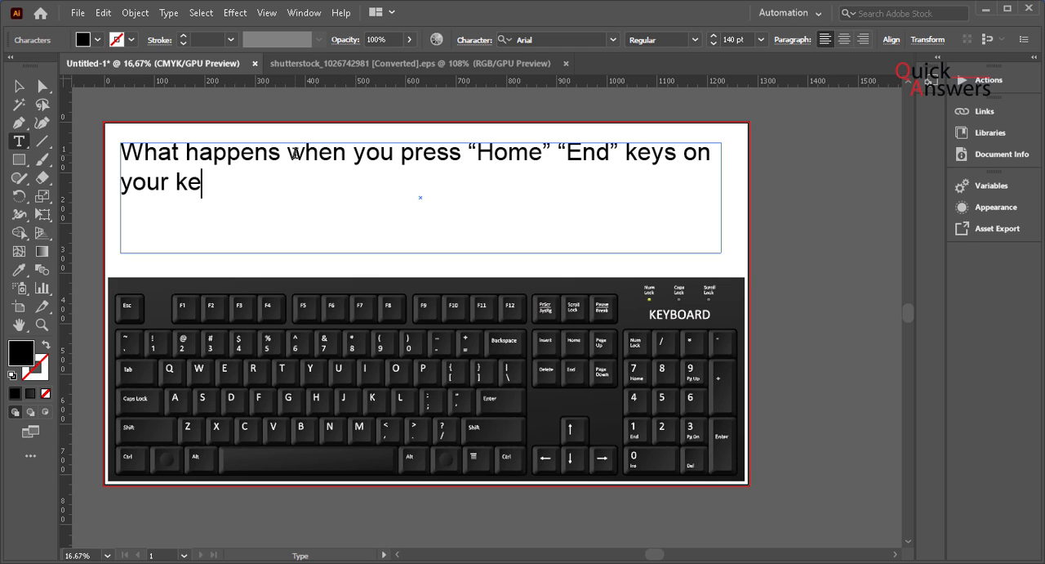
{"action": "type", "text": "yboard."}
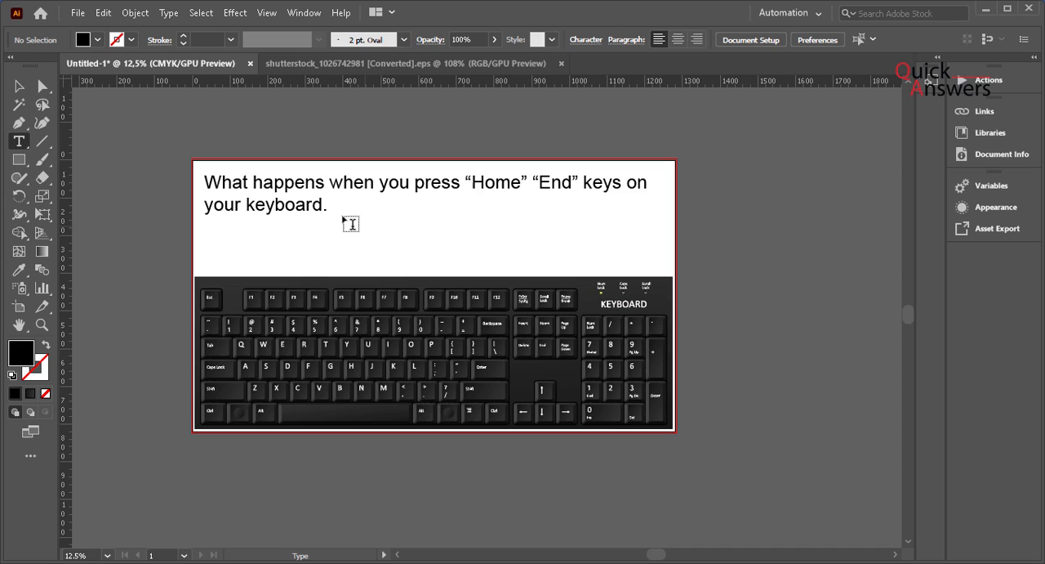
{"action": "left_click", "coordinate": [349, 225]}
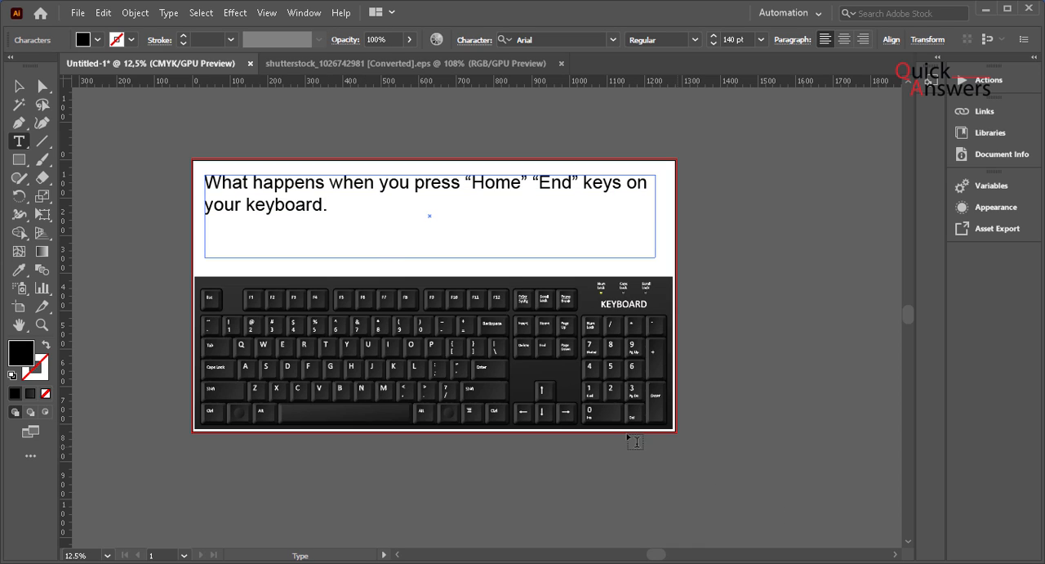
{"action": "mouse_move", "coordinate": [569, 355]}
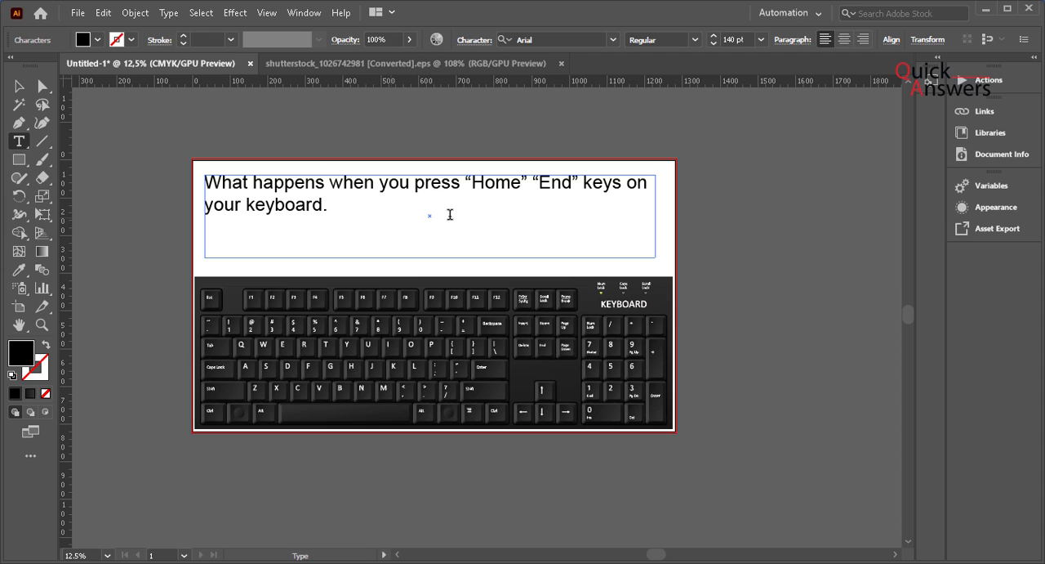
{"action": "mouse_move", "coordinate": [500, 180]}
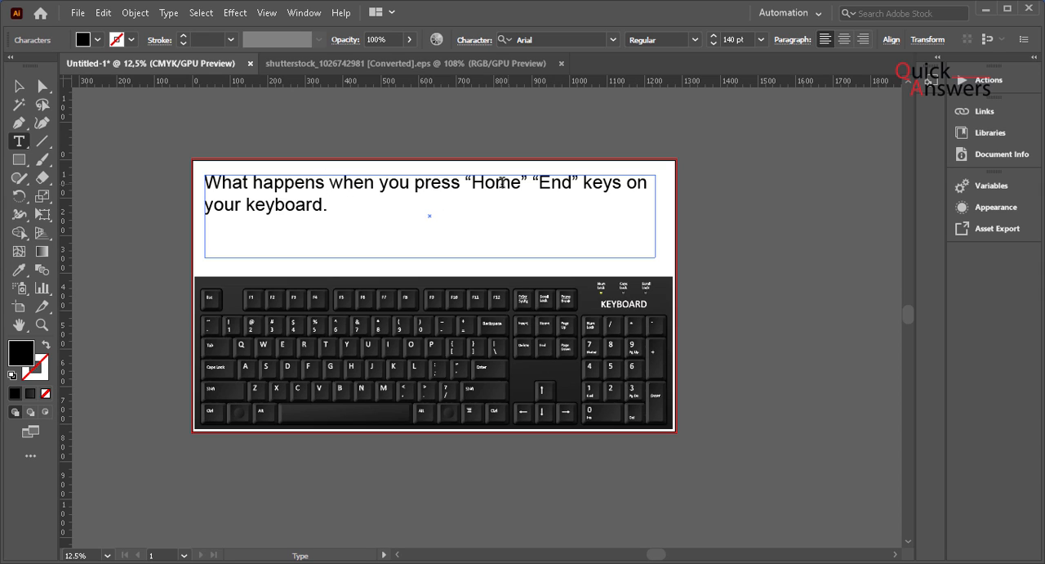
{"action": "double_click", "coordinate": [433, 183]}
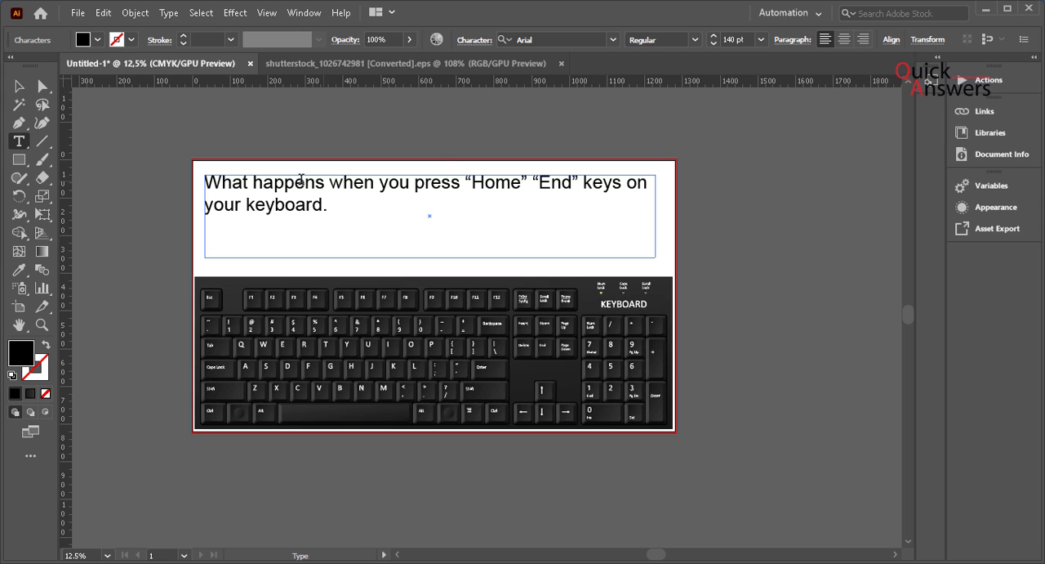
{"action": "mouse_move", "coordinate": [549, 330]}
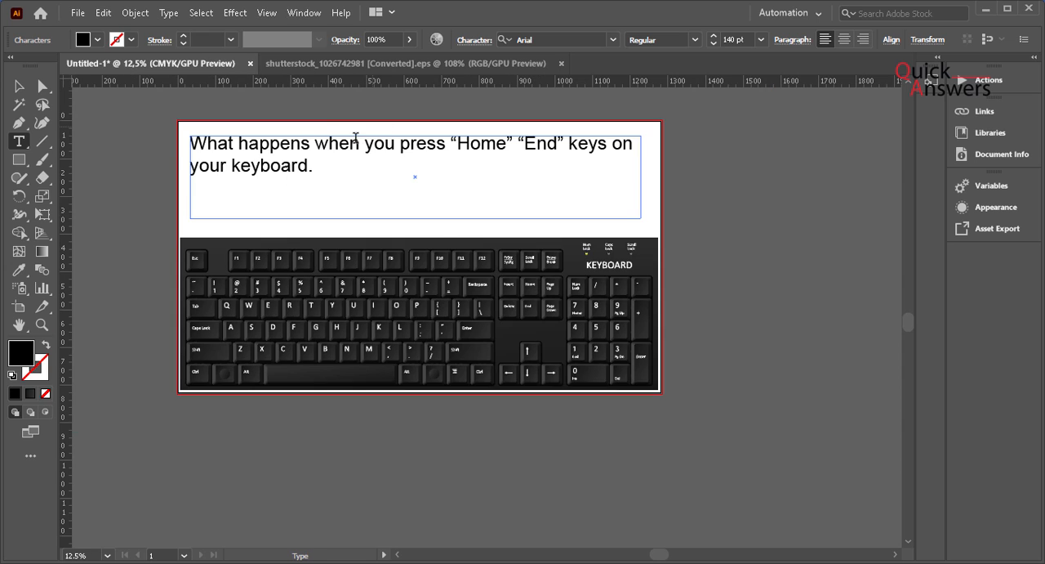
{"action": "key", "text": "Ctrl+a"}
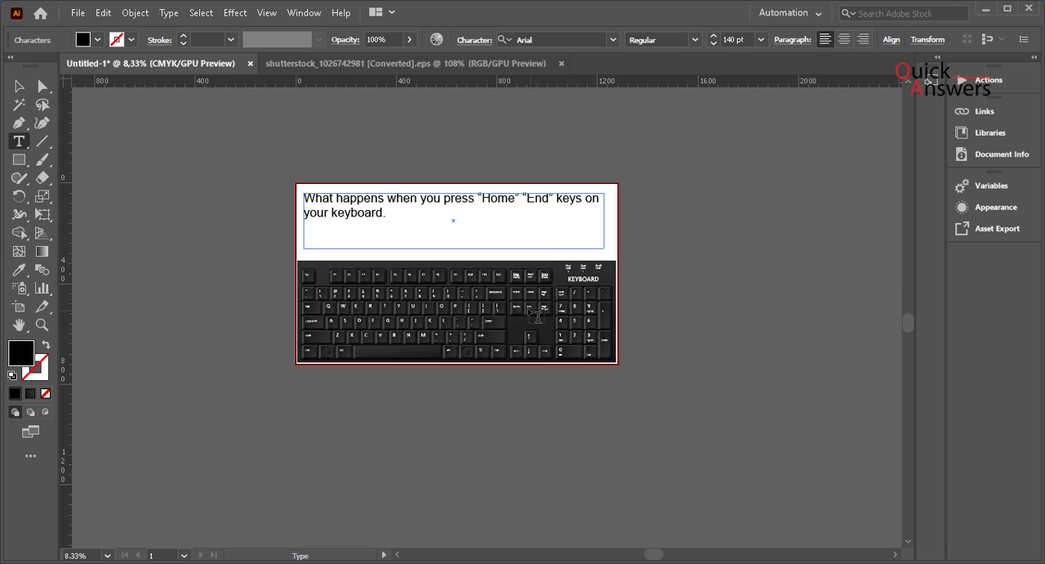
{"action": "mouse_move", "coordinate": [569, 204]}
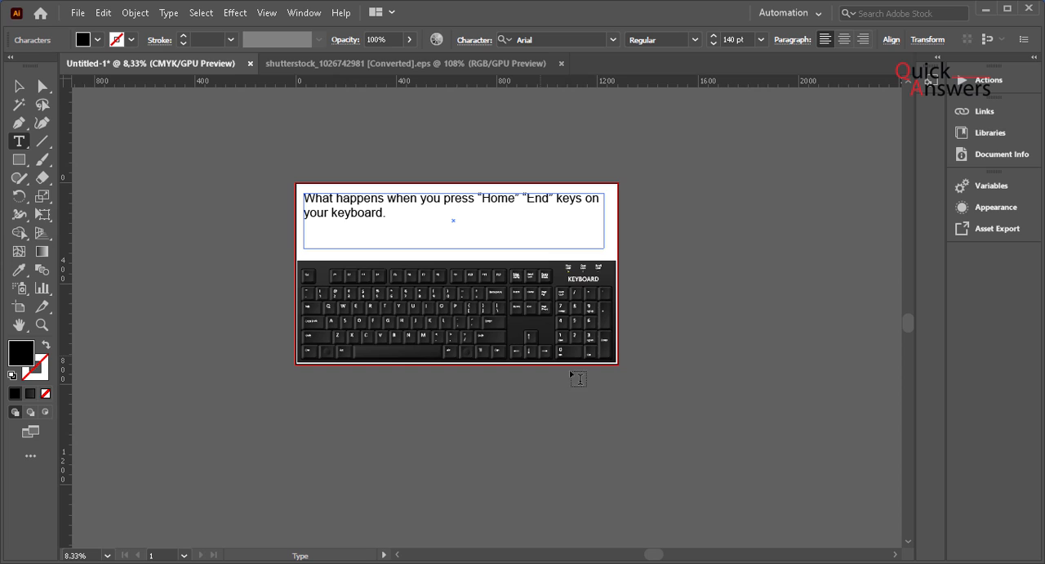
{"action": "mouse_move", "coordinate": [645, 269]}
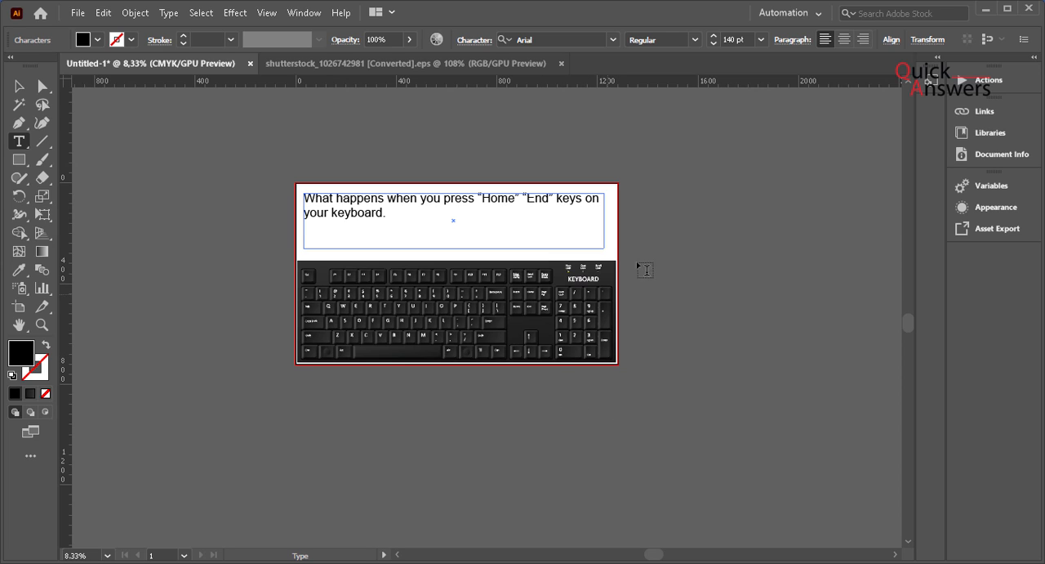
{"action": "mouse_move", "coordinate": [544, 323]}
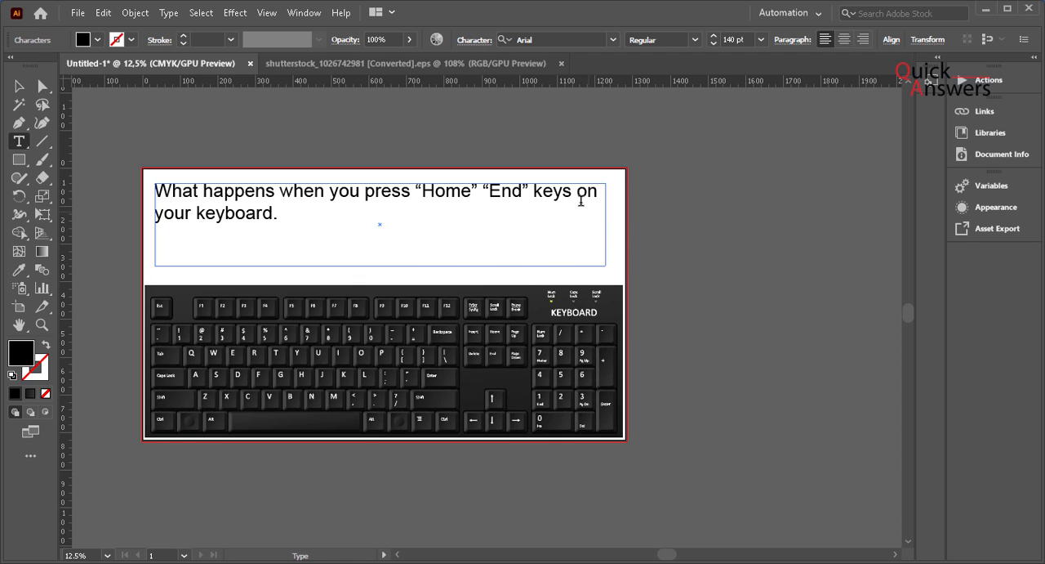
{"action": "mouse_move", "coordinate": [160, 424]}
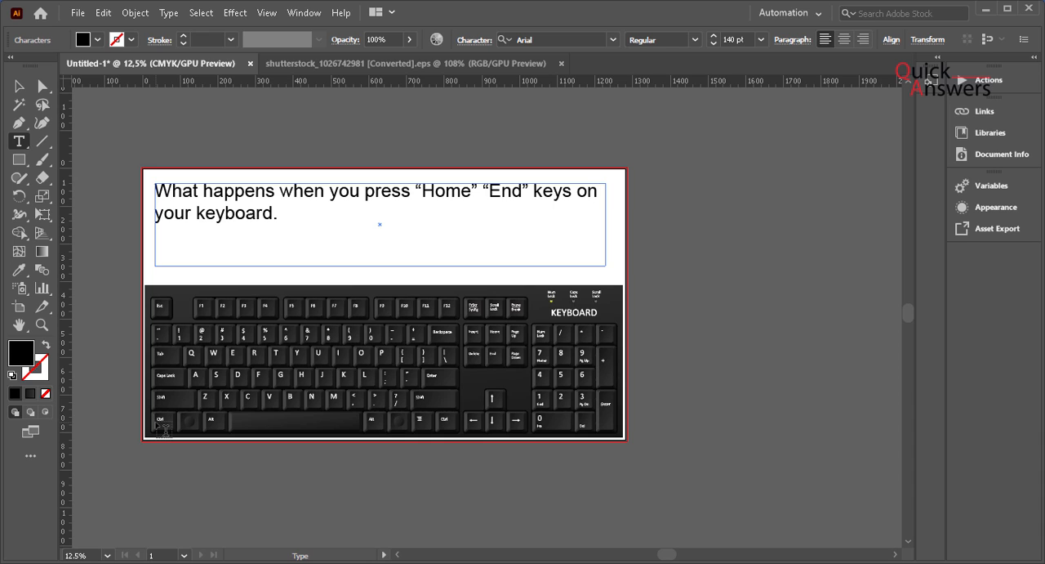
{"action": "mouse_move", "coordinate": [474, 433]}
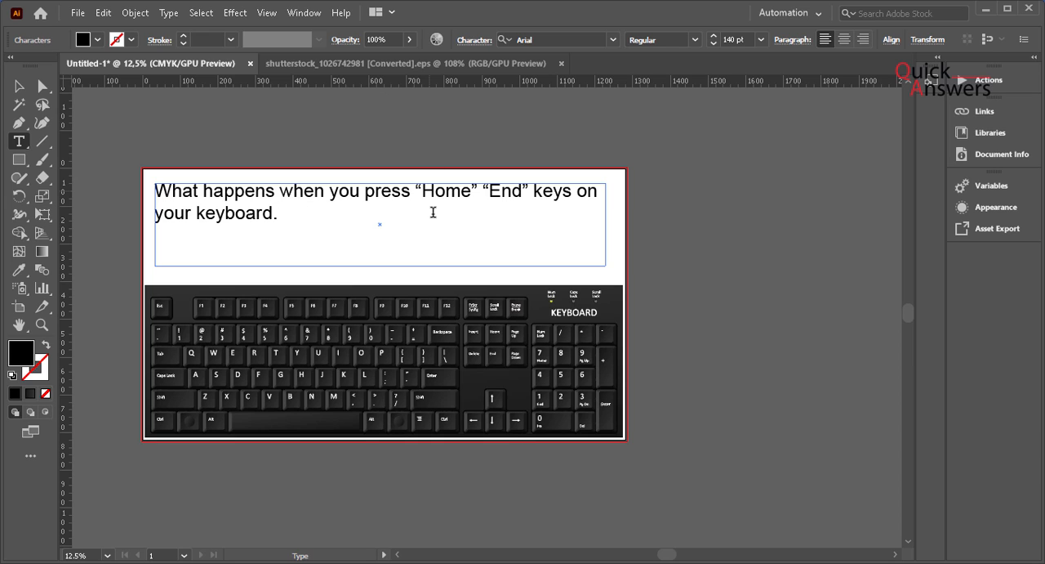
- Leave text editing by switching to the Selection Tool (V)
{"action": "left_click", "coordinate": [13, 85]}
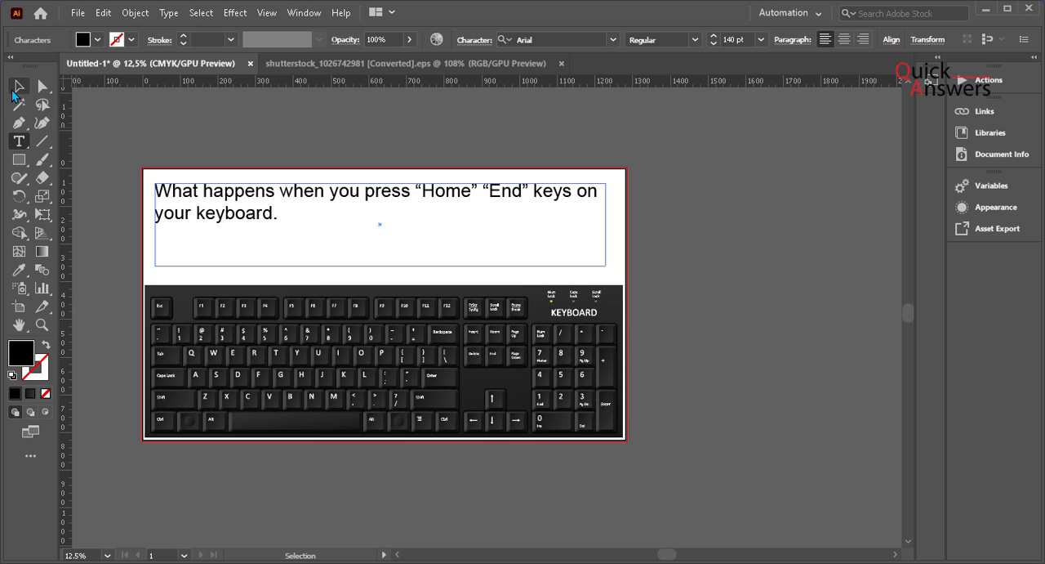
{"action": "mouse_move", "coordinate": [17, 88]}
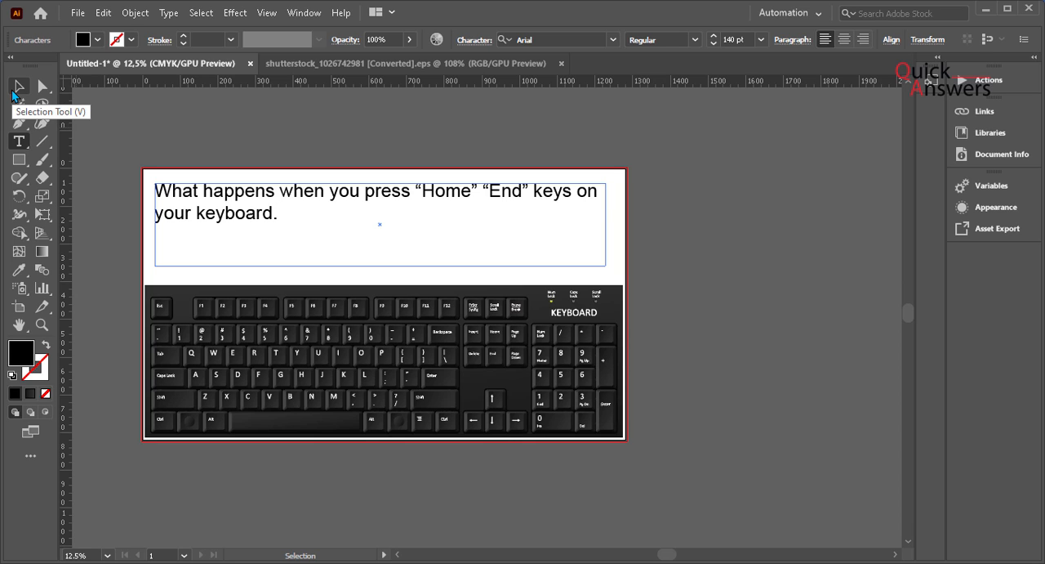